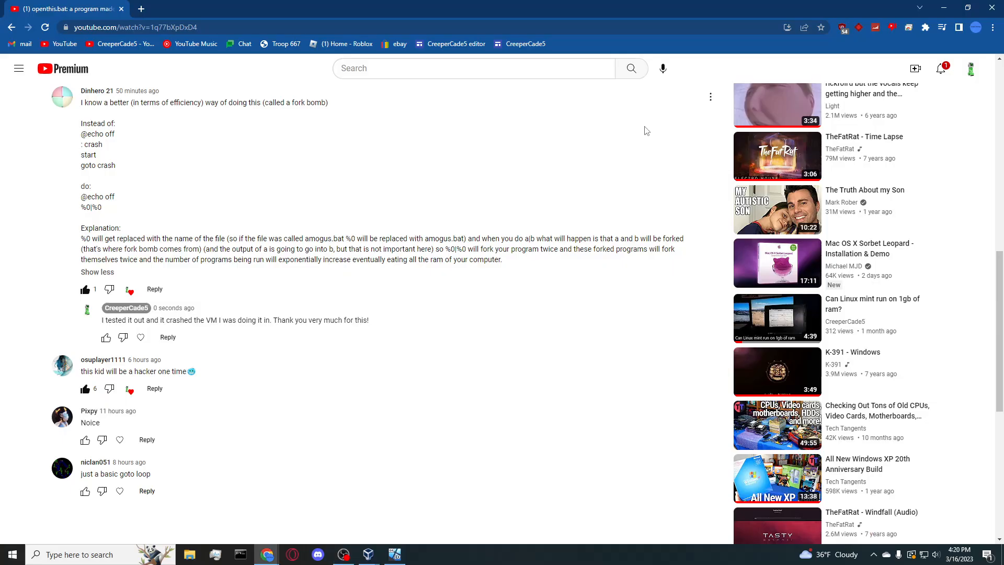
# - Launch the rightmost 'sususu' batch file on the guest desktop
pyautogui.scroll(3)
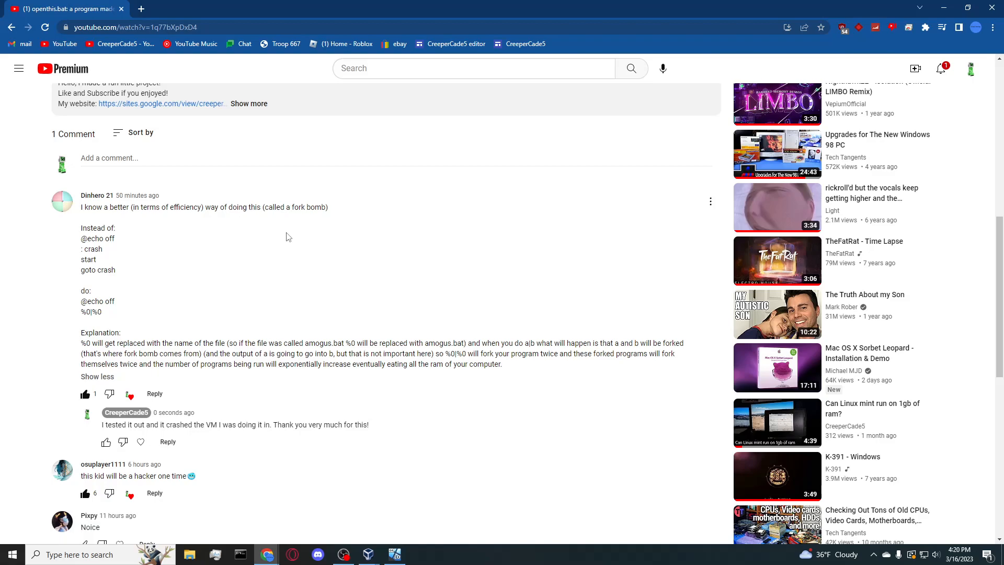
pyautogui.moveTo(882, 5)
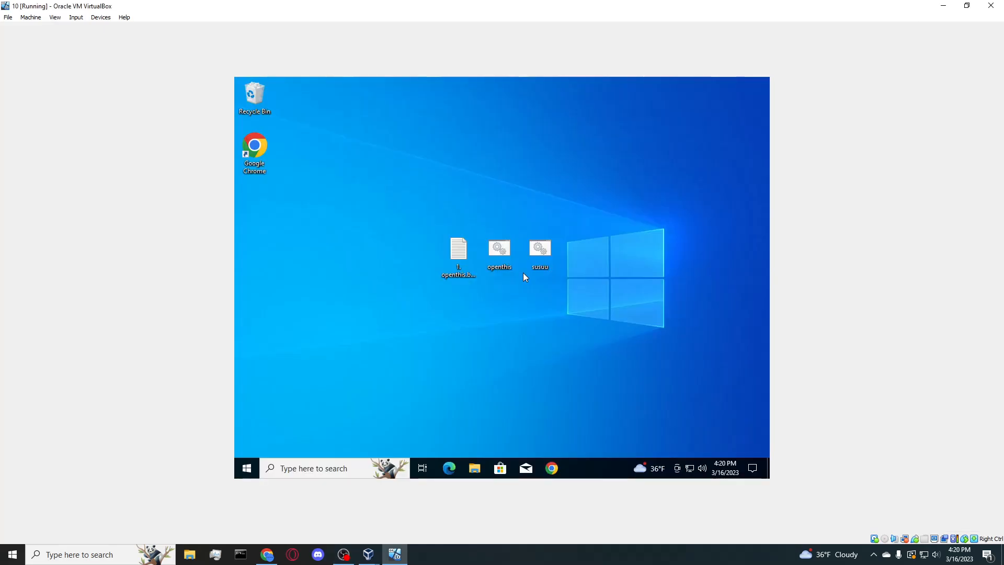
pyautogui.click(539, 254)
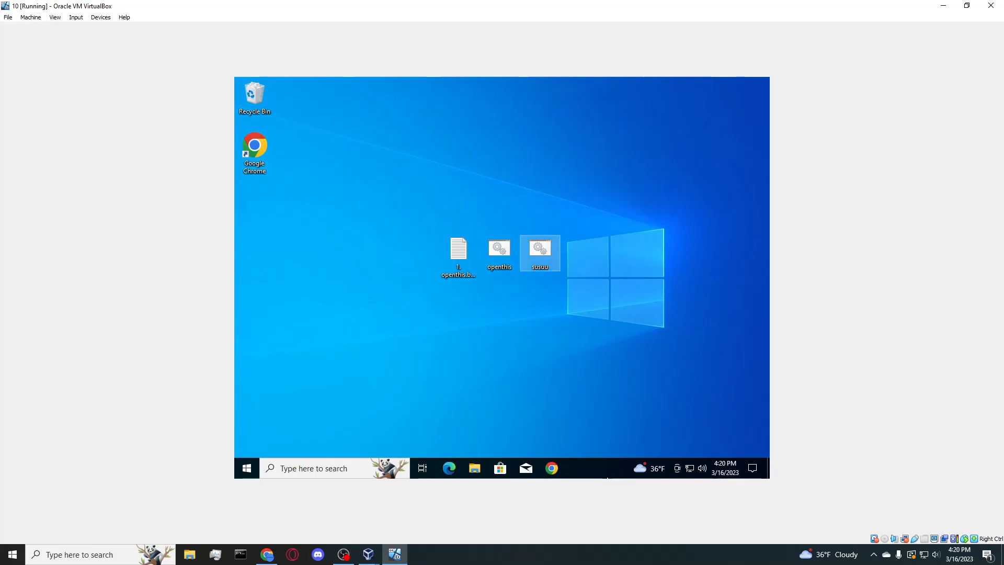
pyautogui.doubleClick(538, 250)
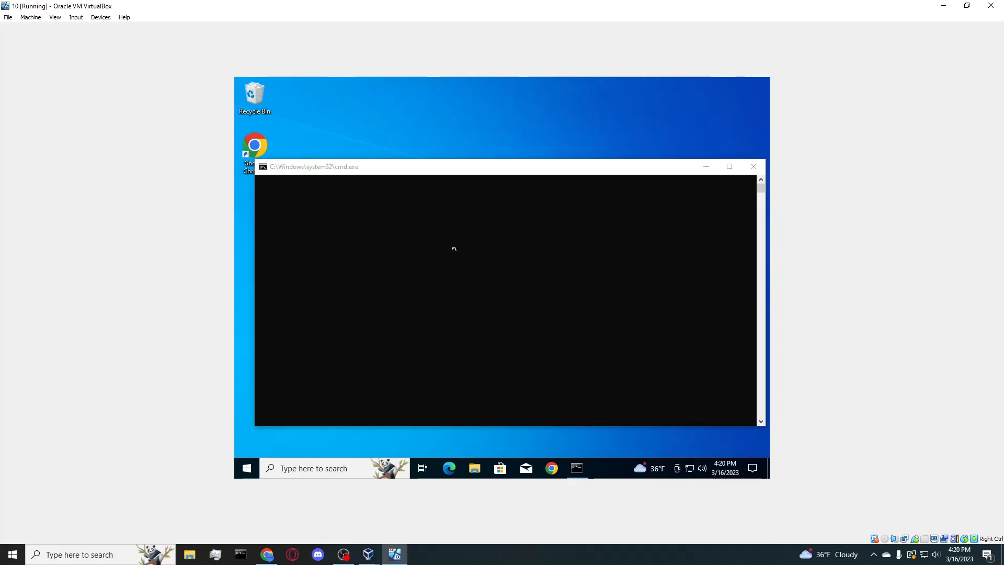
pyautogui.moveTo(422, 158)
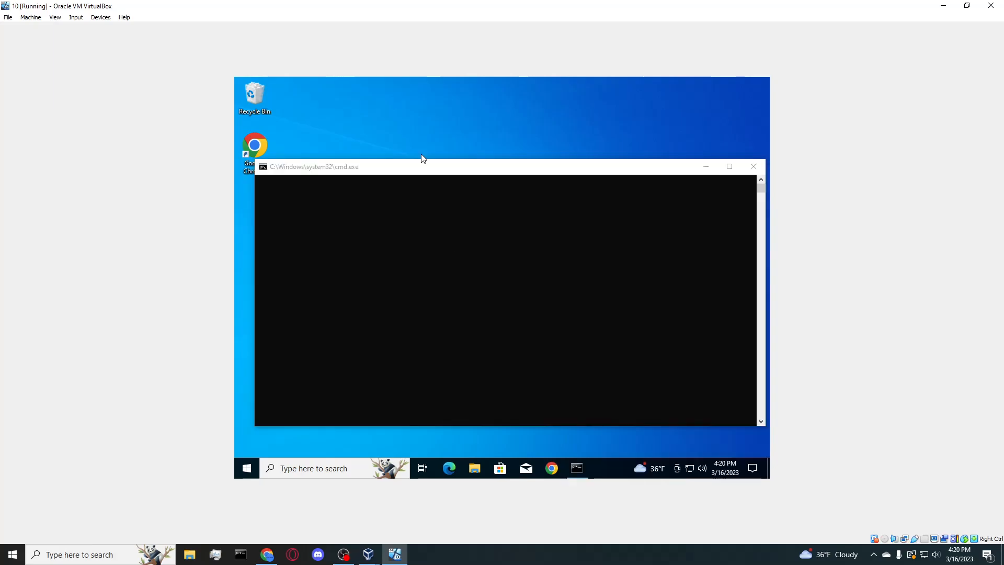
pyautogui.moveTo(440, 172)
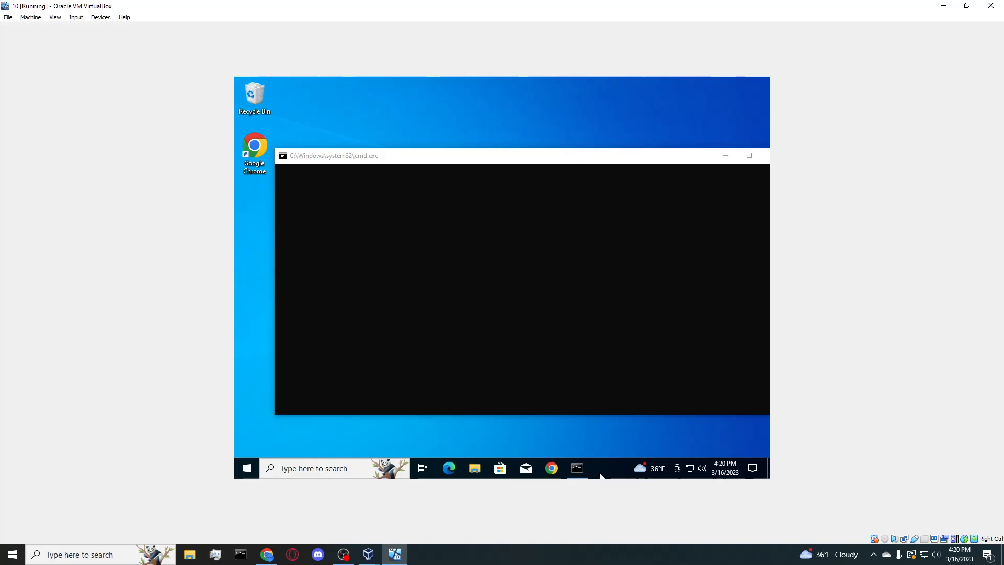
# - Open the guest Windows Start menu from the taskbar
pyautogui.click(246, 468)
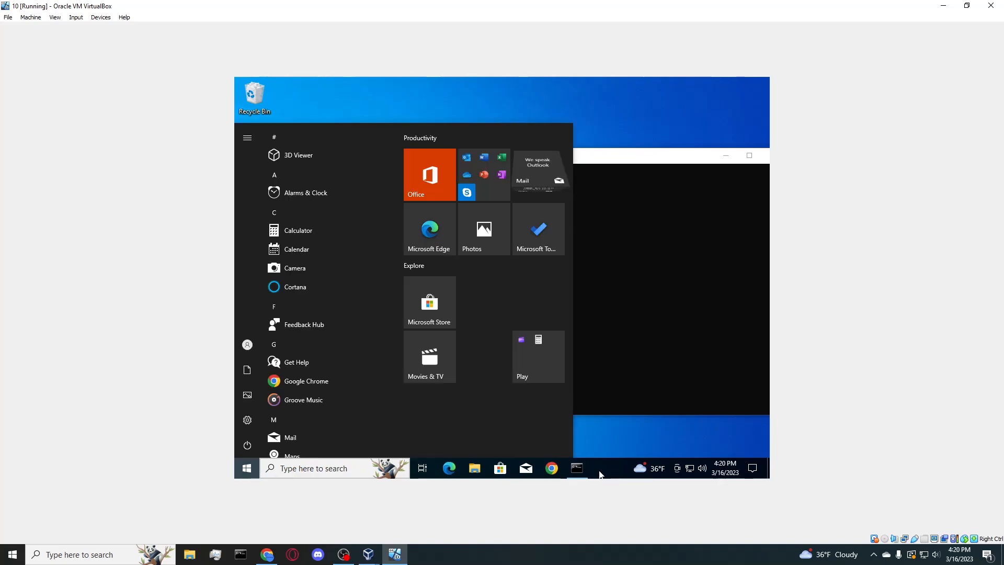
pyautogui.moveTo(247, 445)
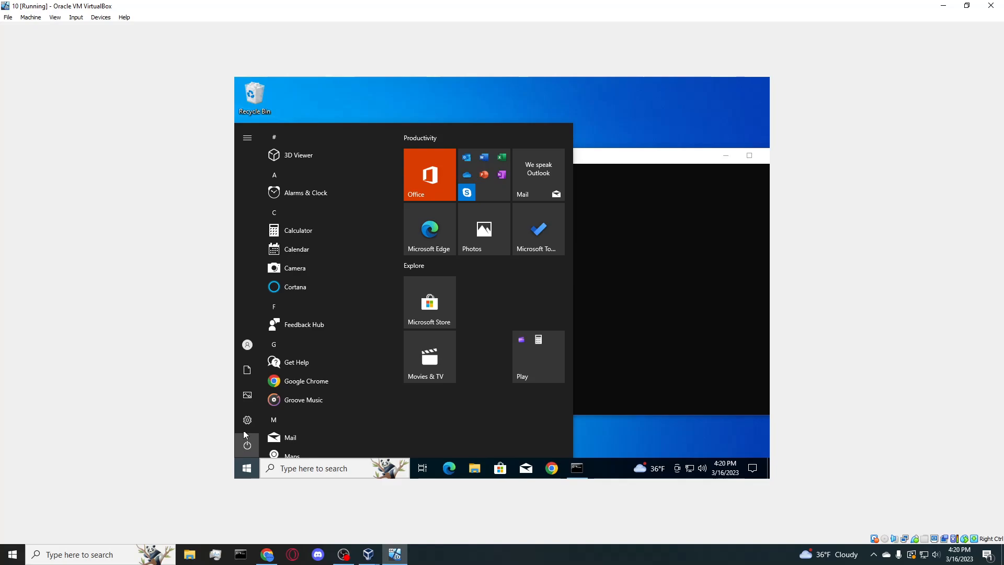
pyautogui.moveTo(246, 444)
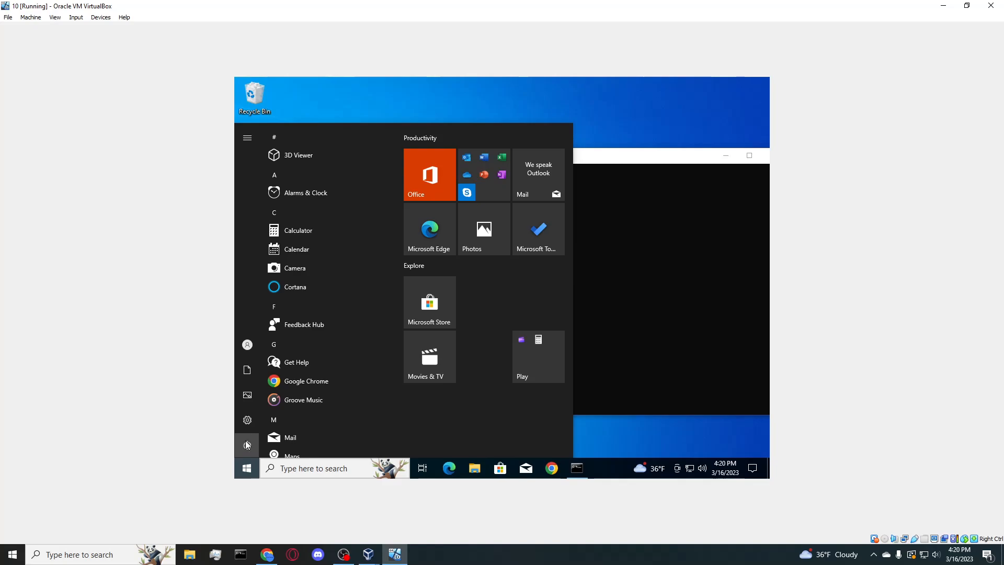
pyautogui.moveTo(628, 160)
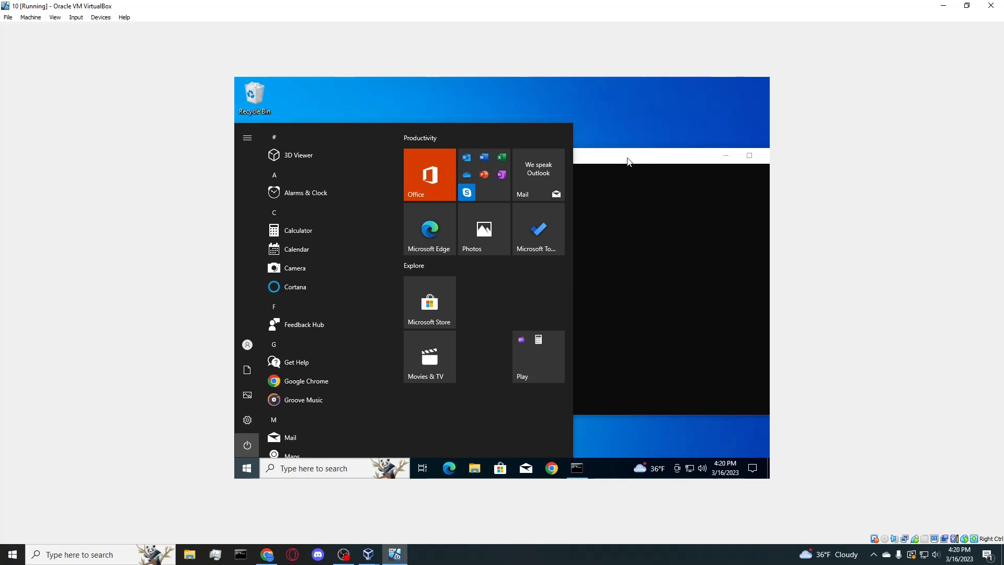
pyautogui.moveTo(597, 171)
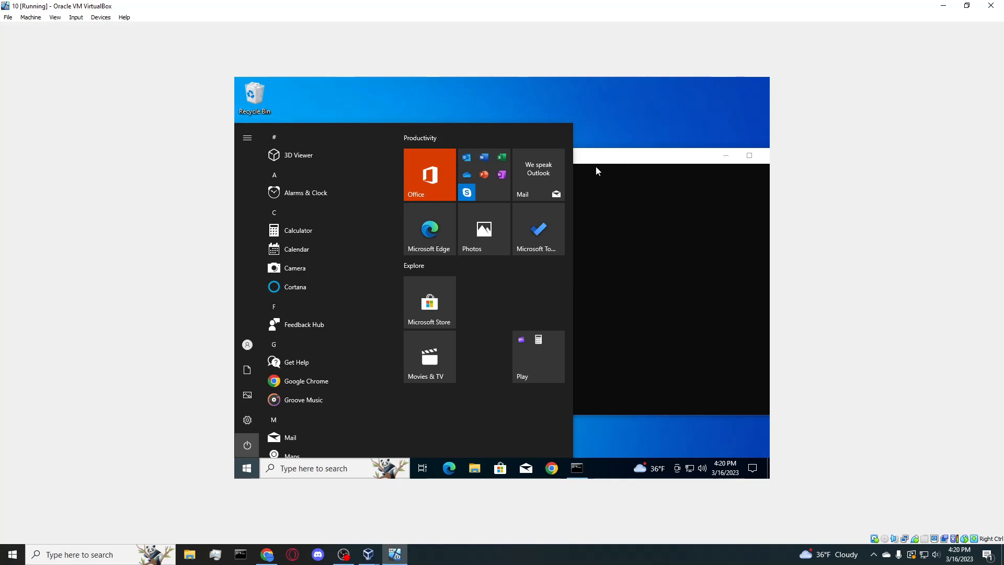
pyautogui.moveTo(580, 177)
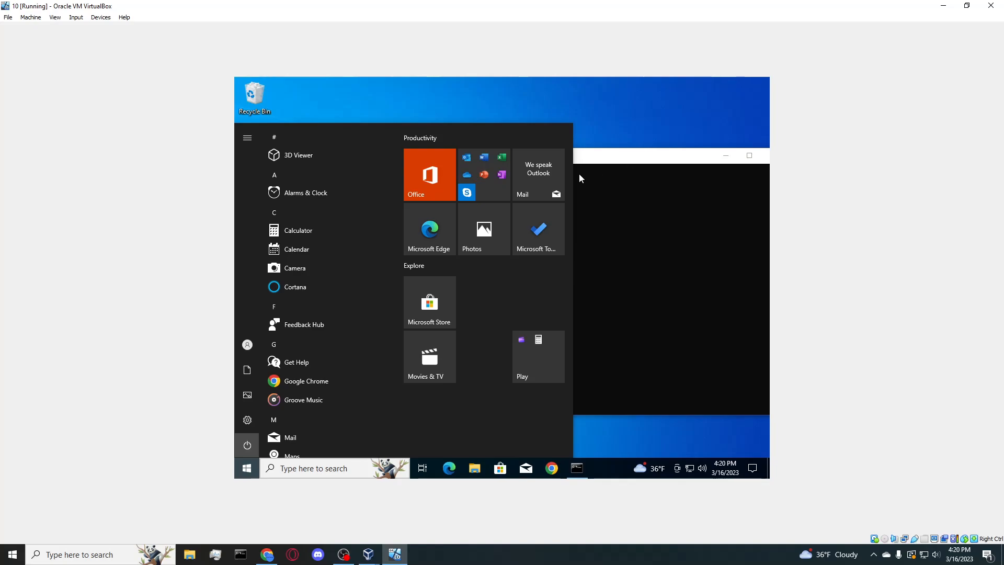
pyautogui.moveTo(602, 157)
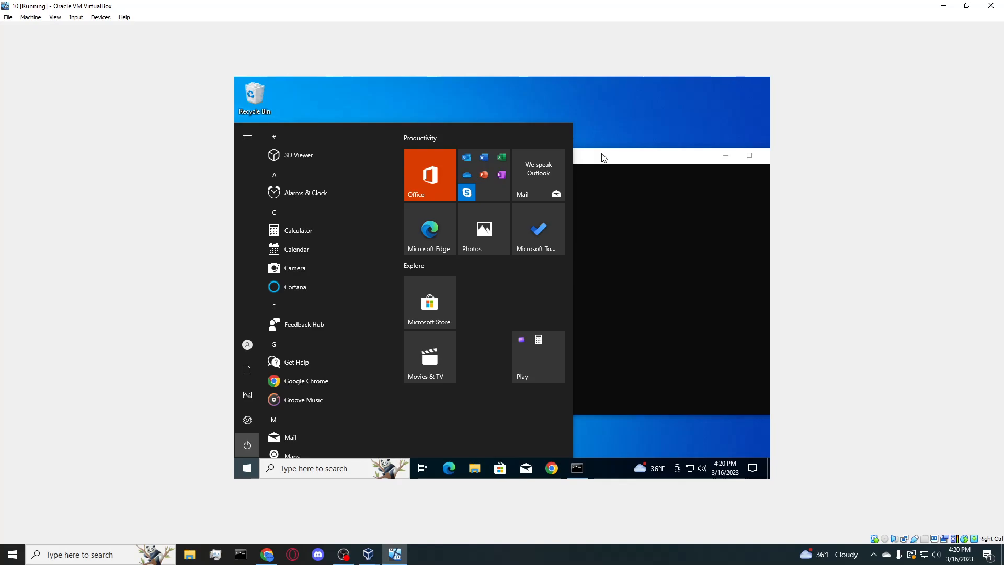
pyautogui.moveTo(594, 160)
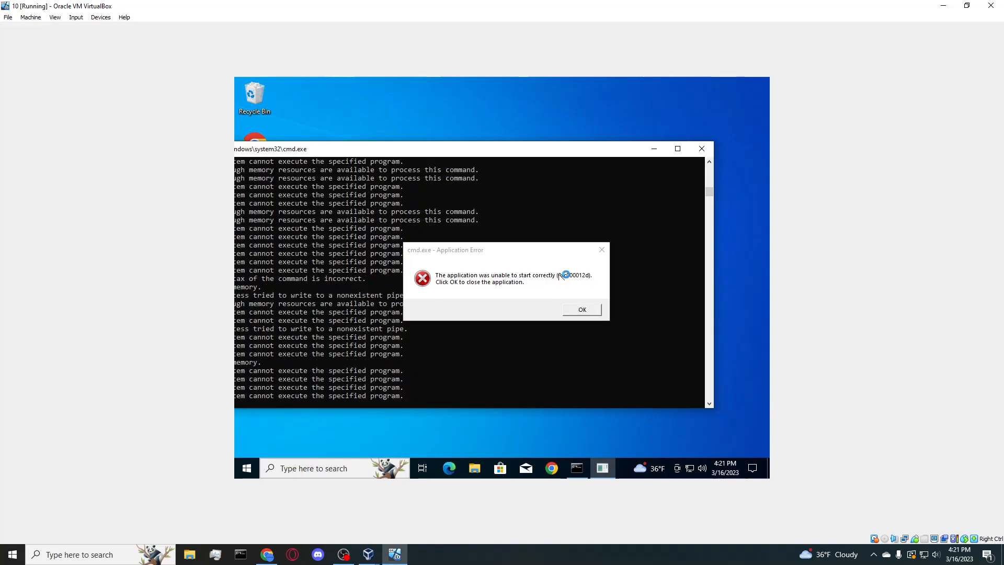
# - Close the VirtualBox window, choosing 'Power off the machine' and confirming with OK
pyautogui.click(996, 6)
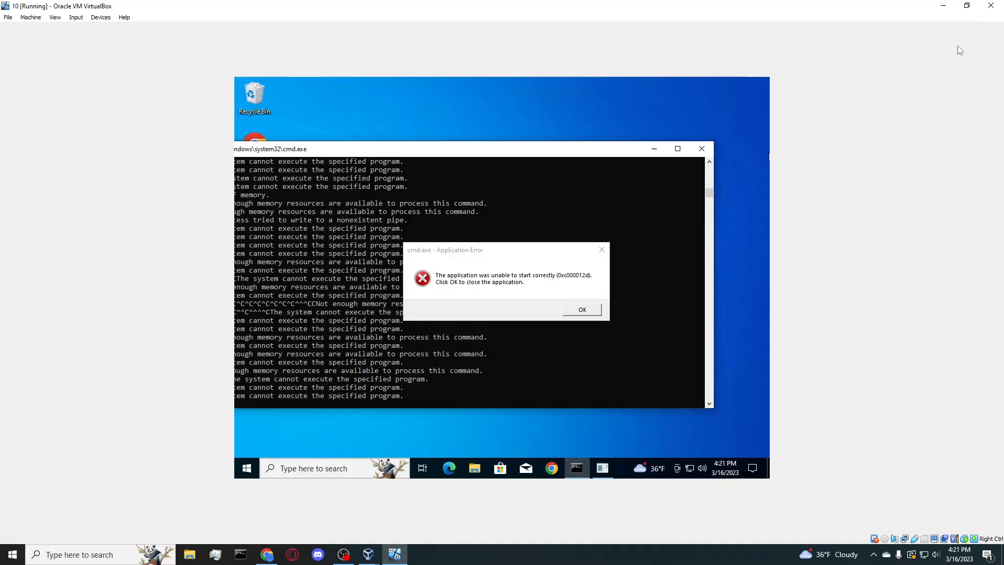
pyautogui.moveTo(622, 149)
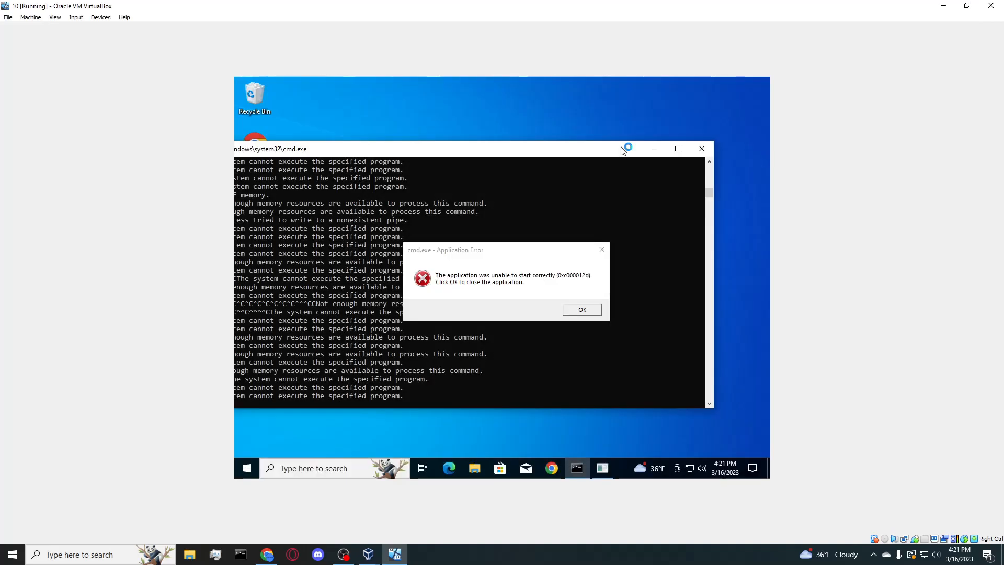
pyautogui.moveTo(997, 6)
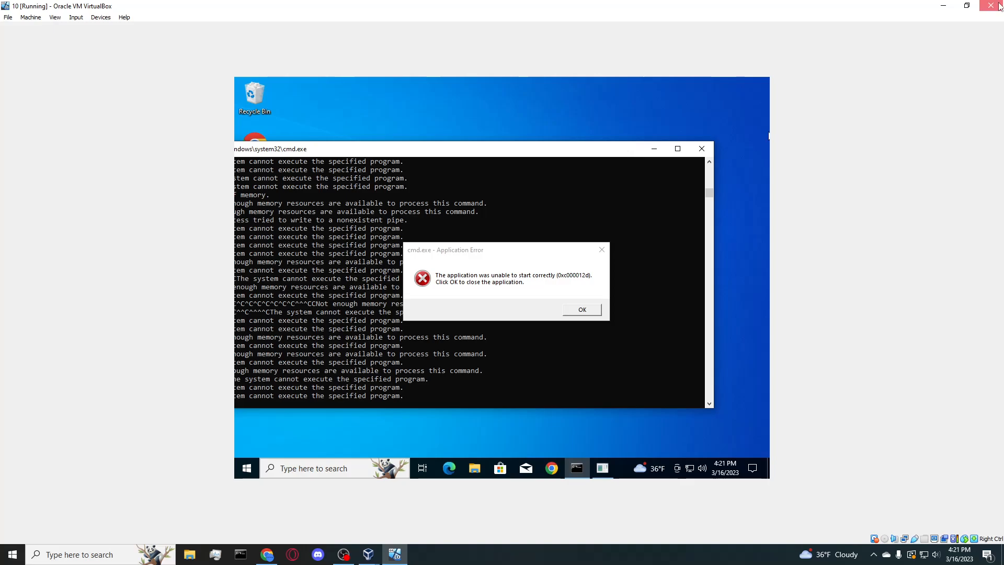
pyautogui.click(996, 5)
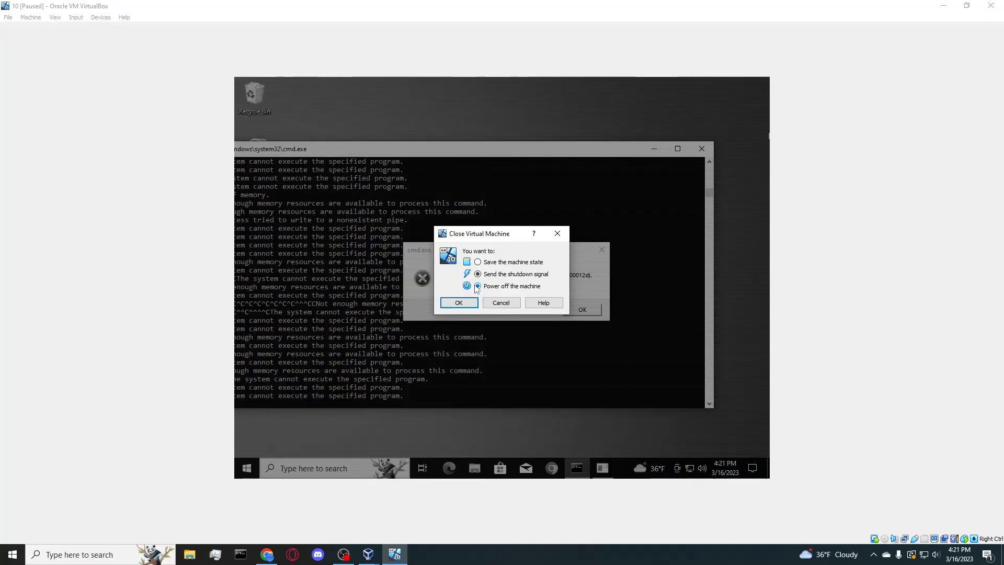
pyautogui.click(458, 302)
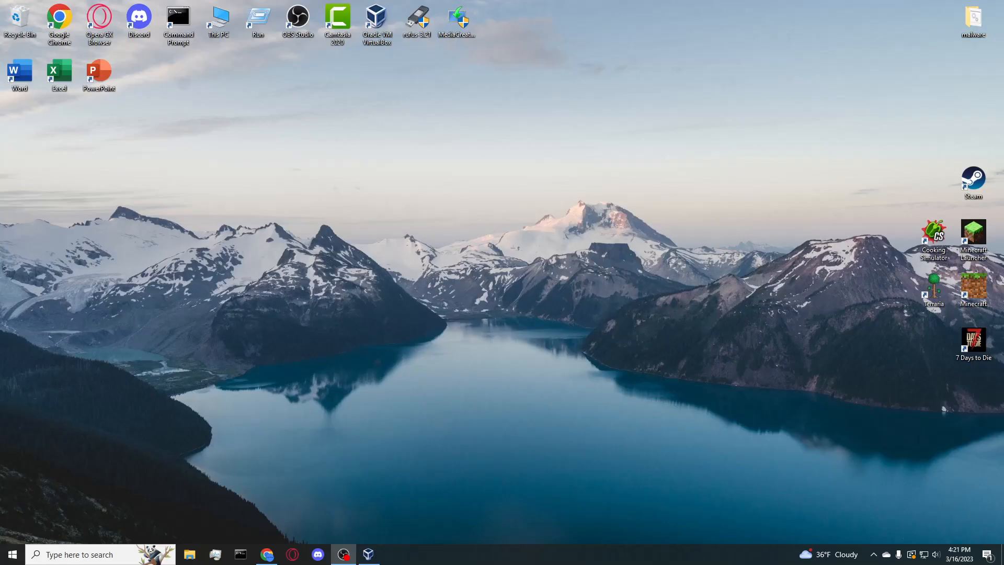